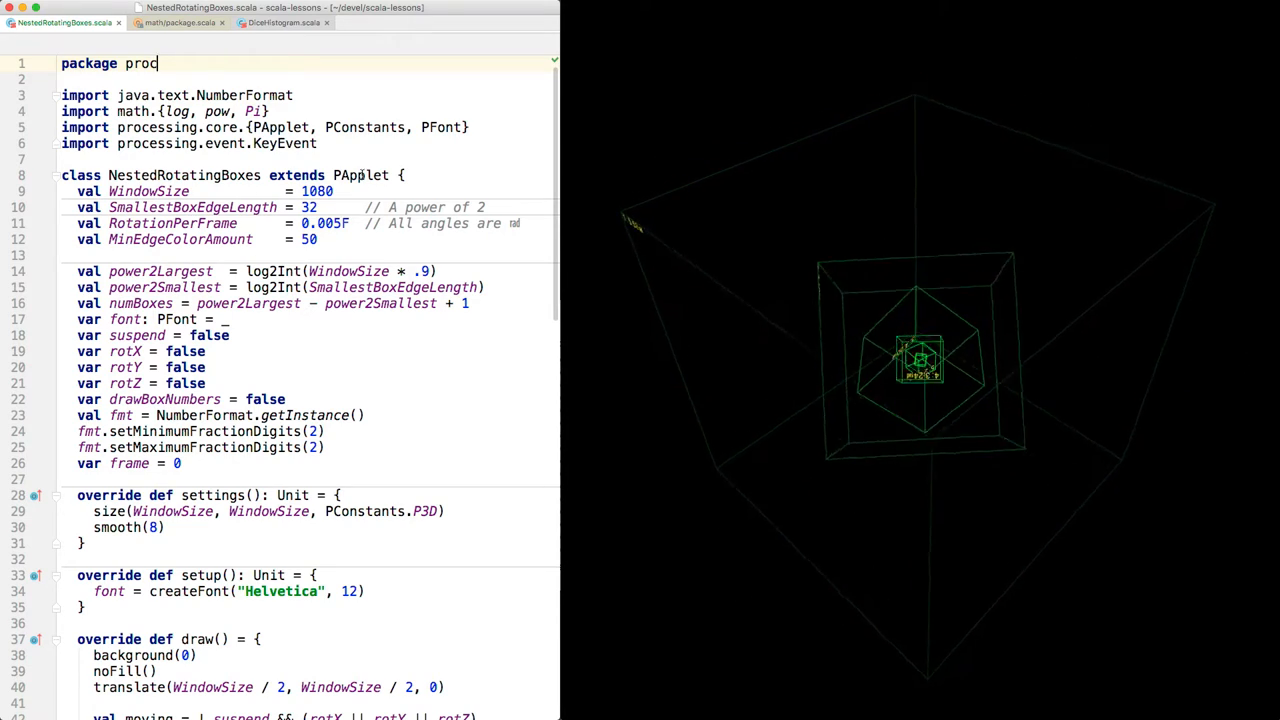
scroll(down, 3)
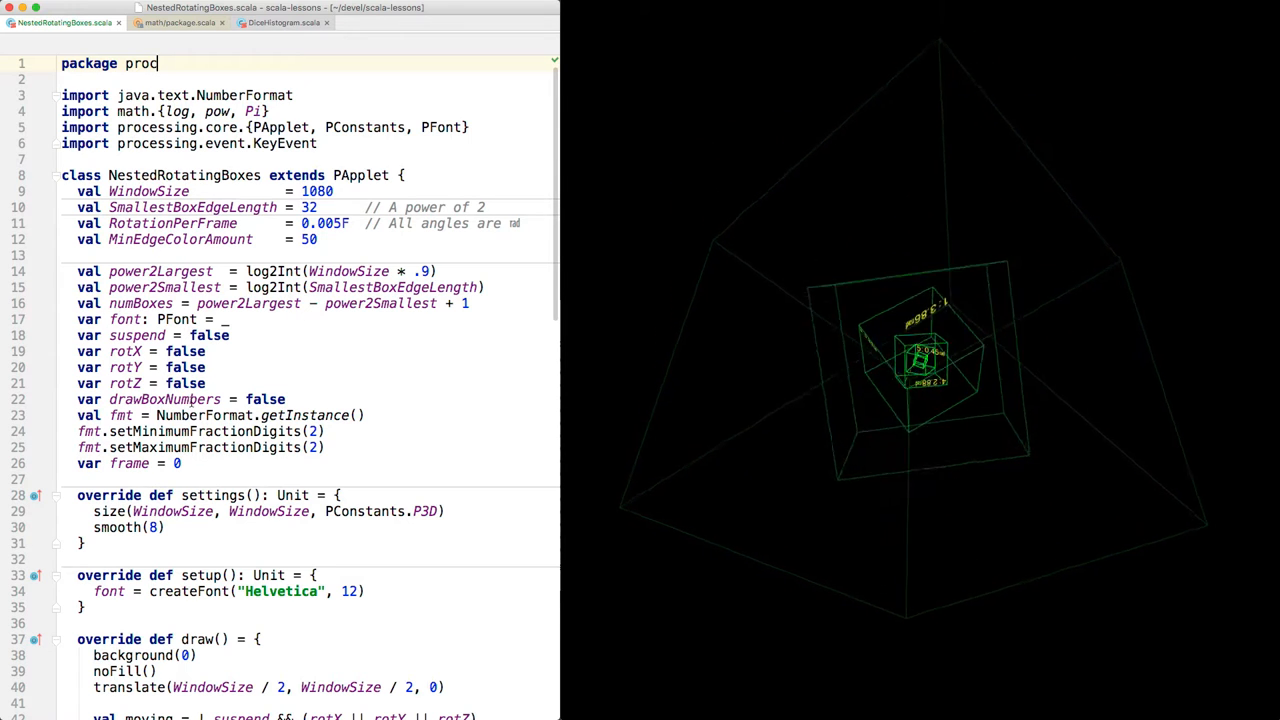
scroll(down, 3)
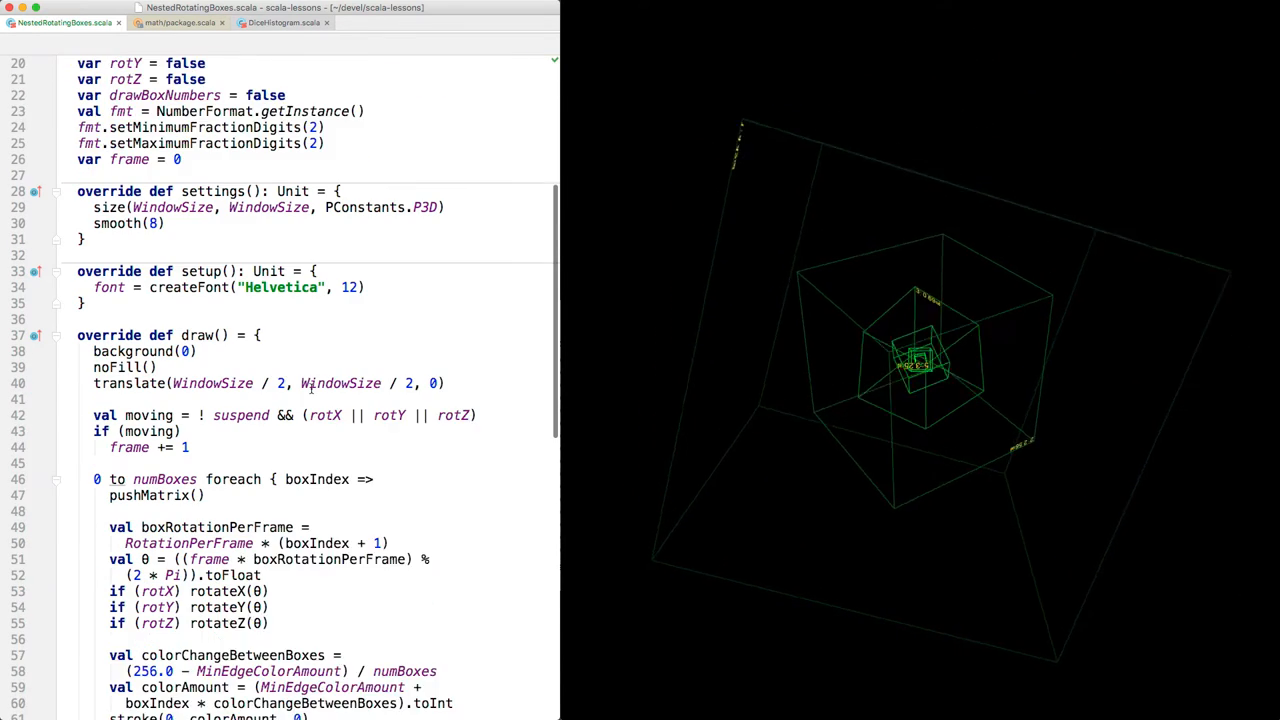
scroll(down, 3)
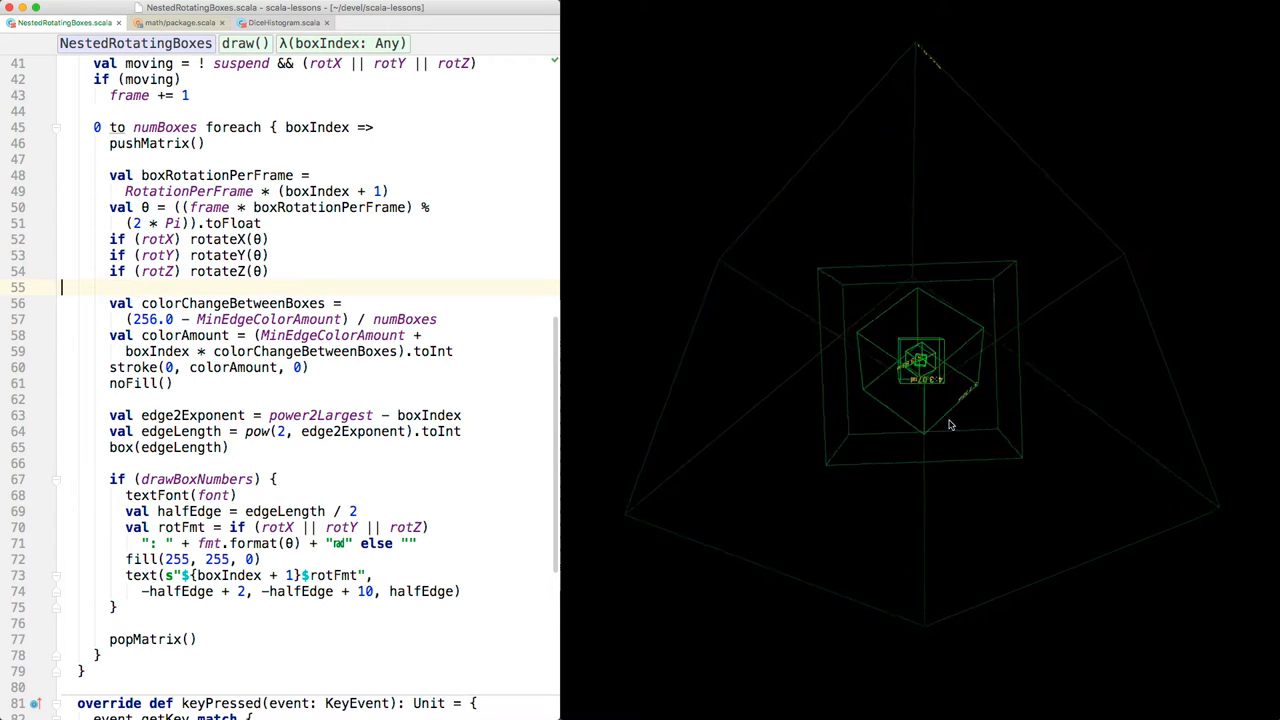
scroll(down, 3)
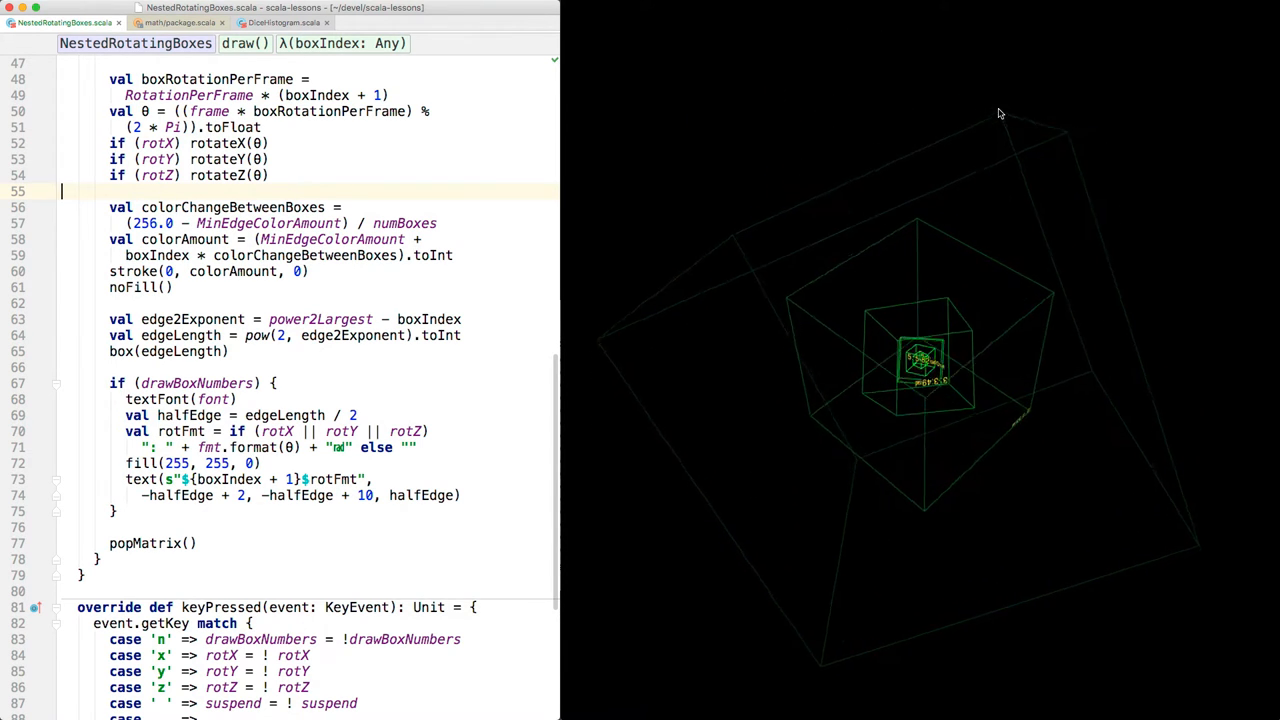
mouse_move(850, 130)
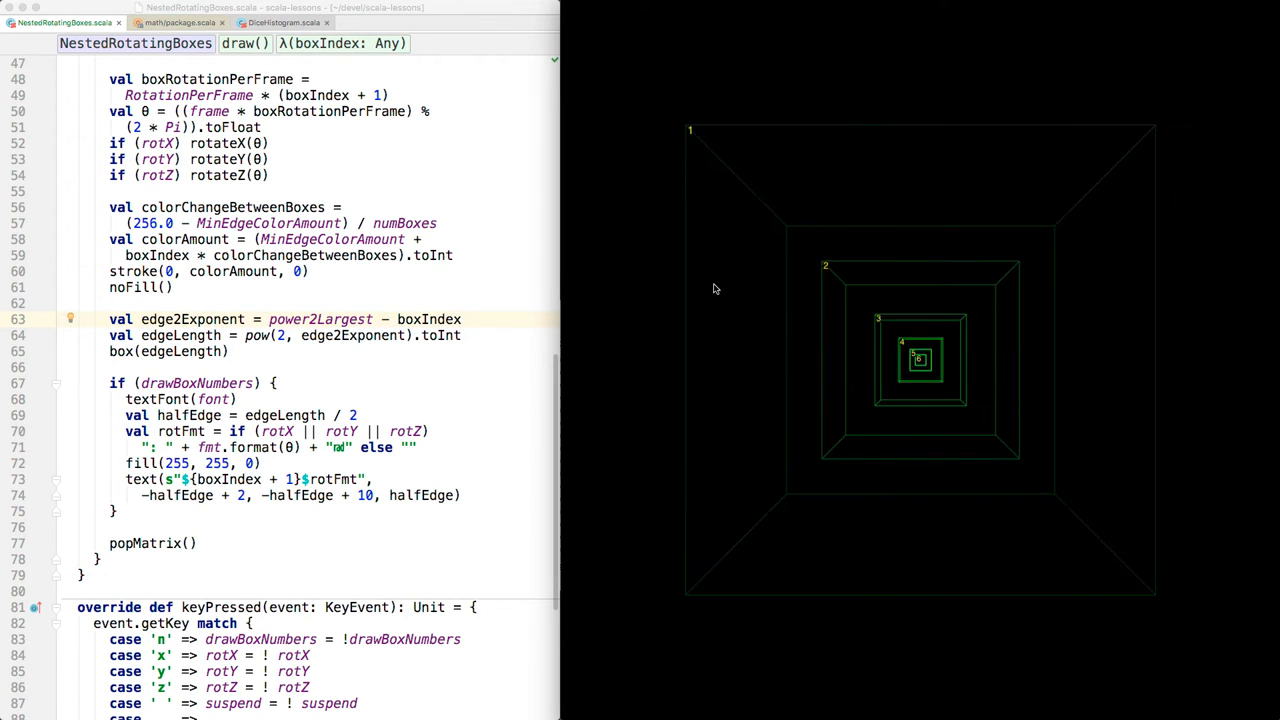
mouse_move(708, 152)
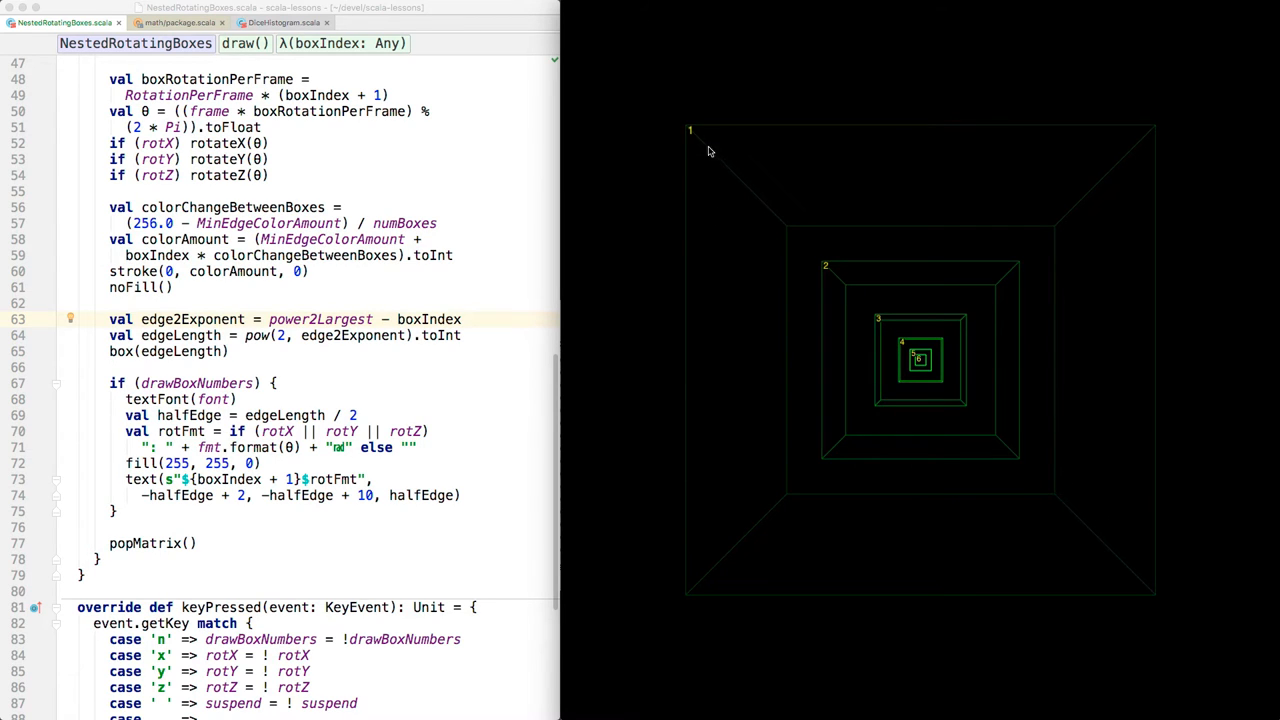
mouse_move(692, 140)
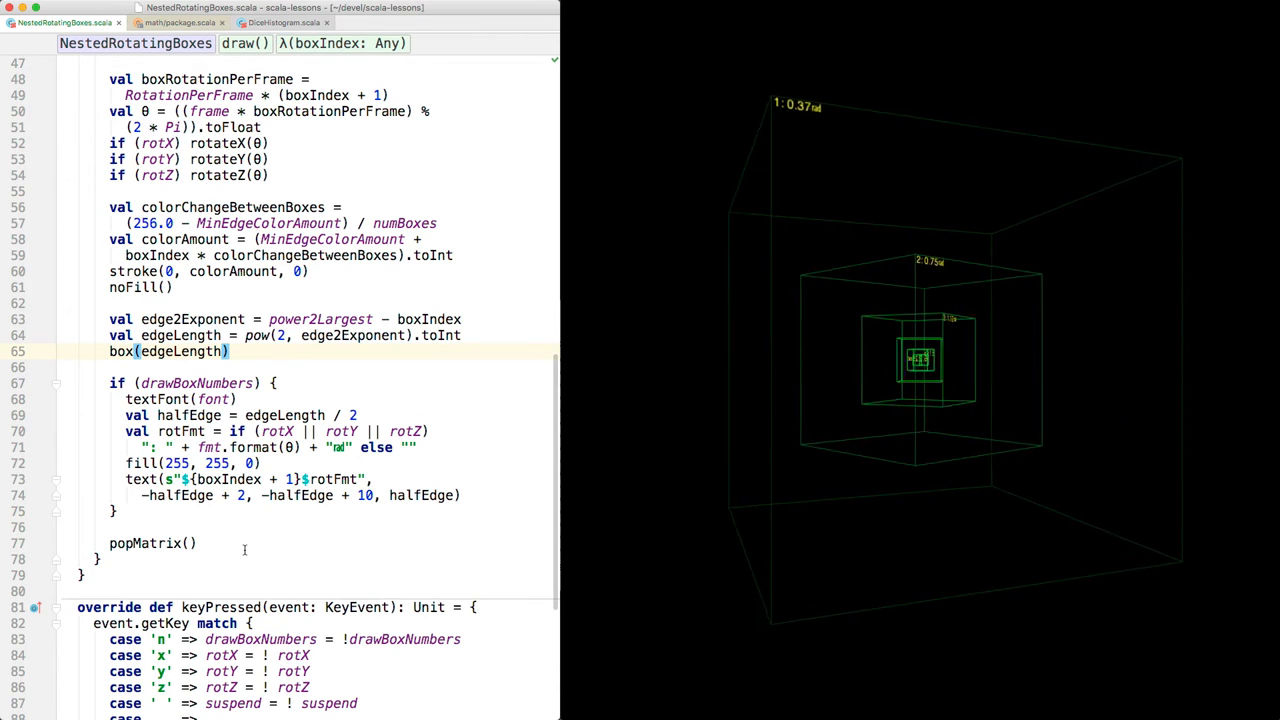
scroll(down, 3)
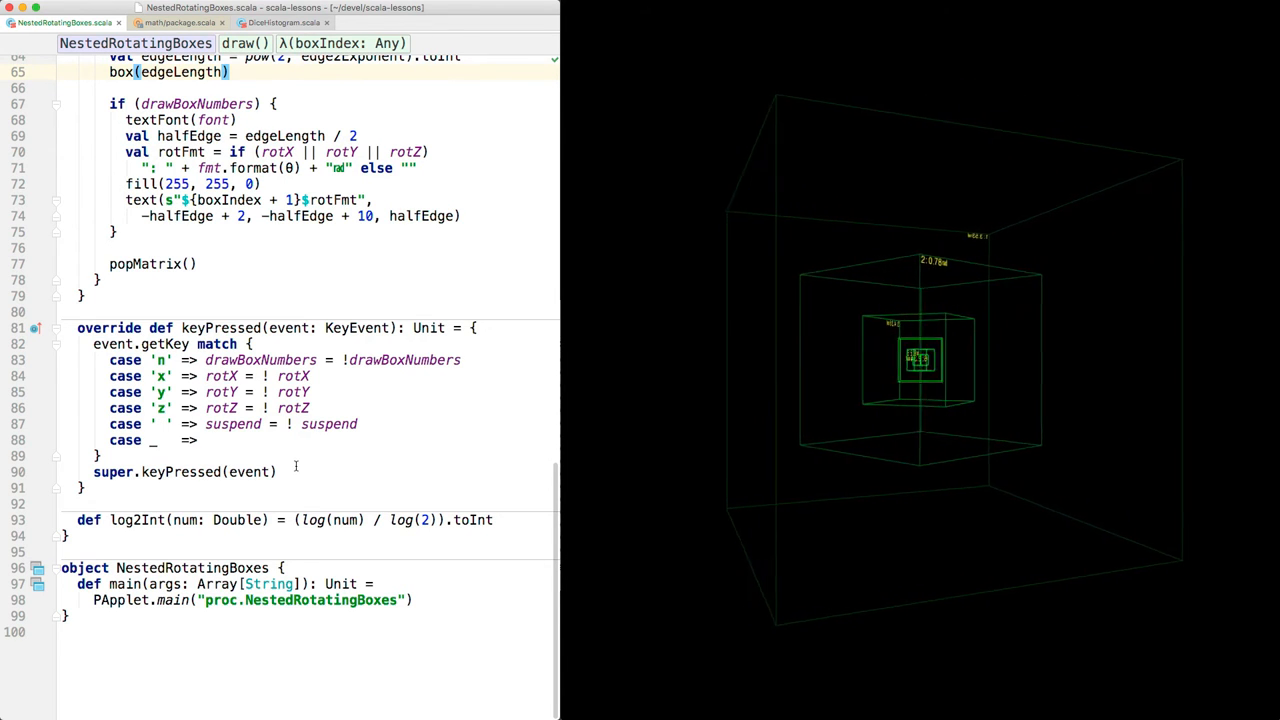
scroll(up, 3)
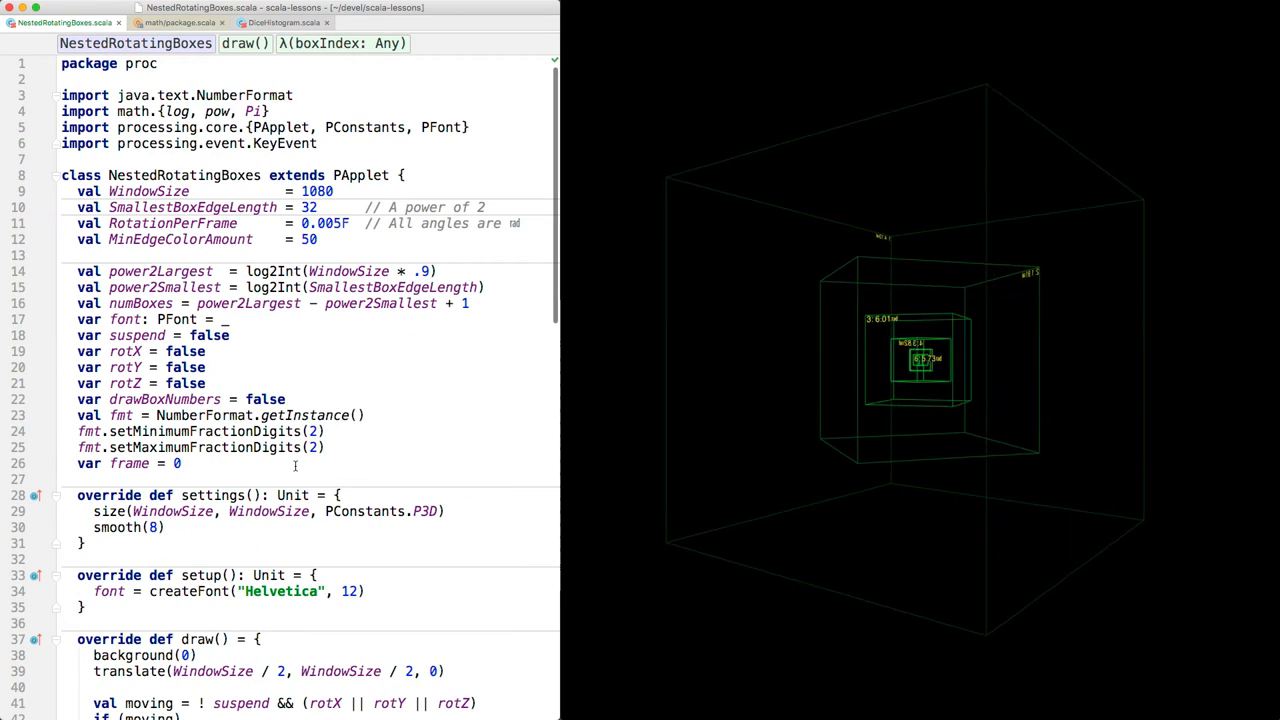